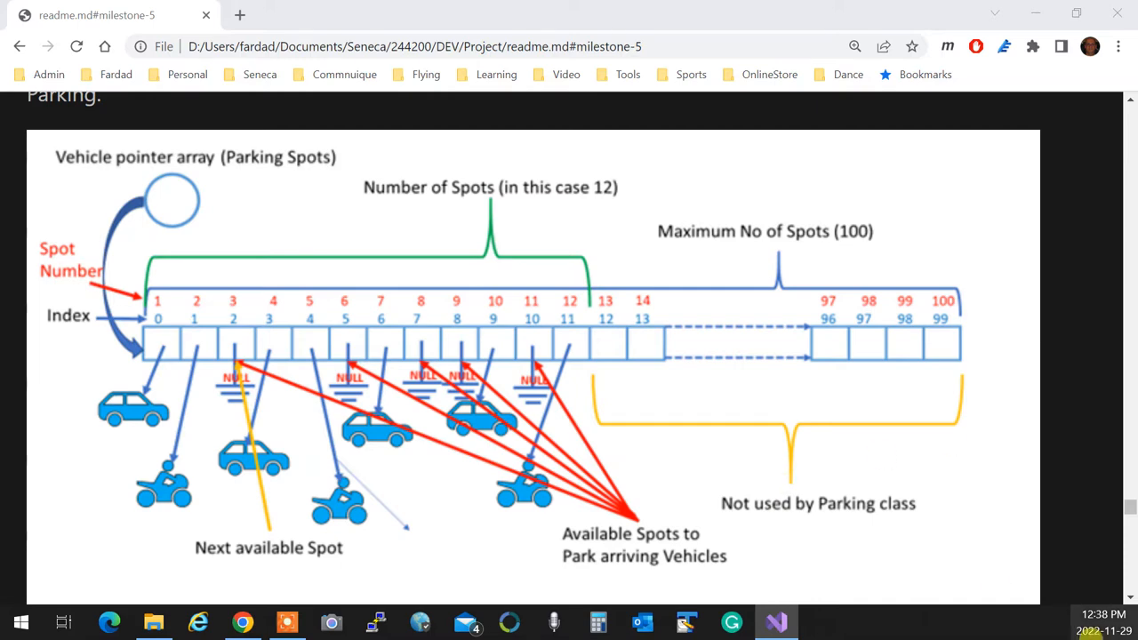
Step: Scroll the milestone 5 readme past the parking spots diagram to the Load data-file function heading
{"action": "scroll", "scroll_direction": "down", "scroll_amount": 3}
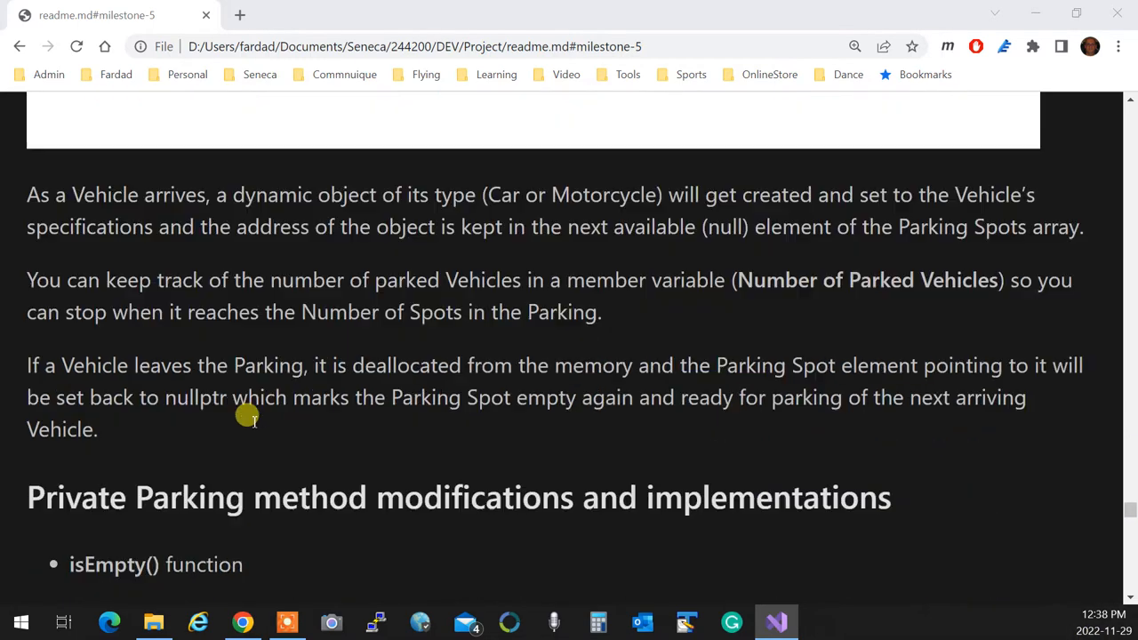
{"action": "scroll", "scroll_direction": "down", "scroll_amount": 3}
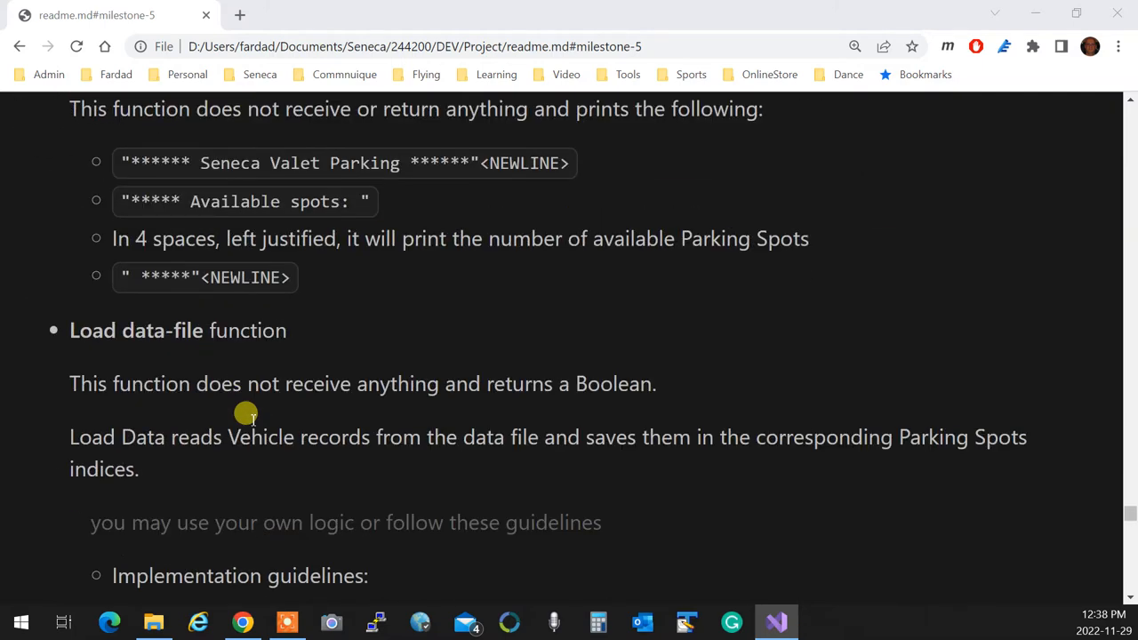
{"action": "scroll", "scroll_direction": "down", "scroll_amount": 3}
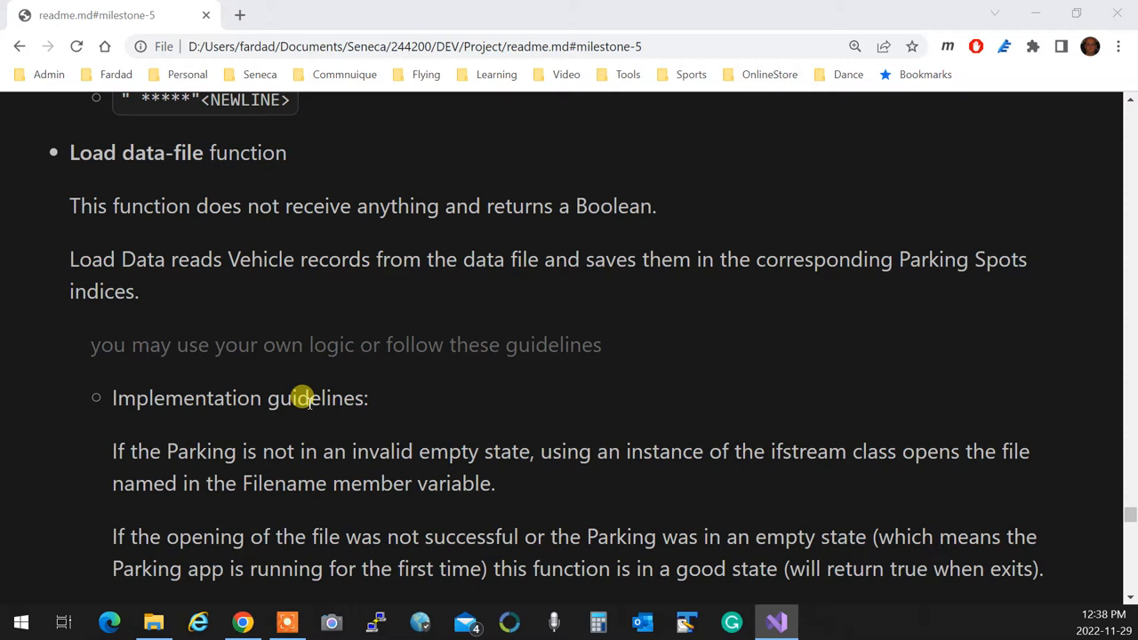
{"action": "mouse_move", "coordinate": [412, 210]}
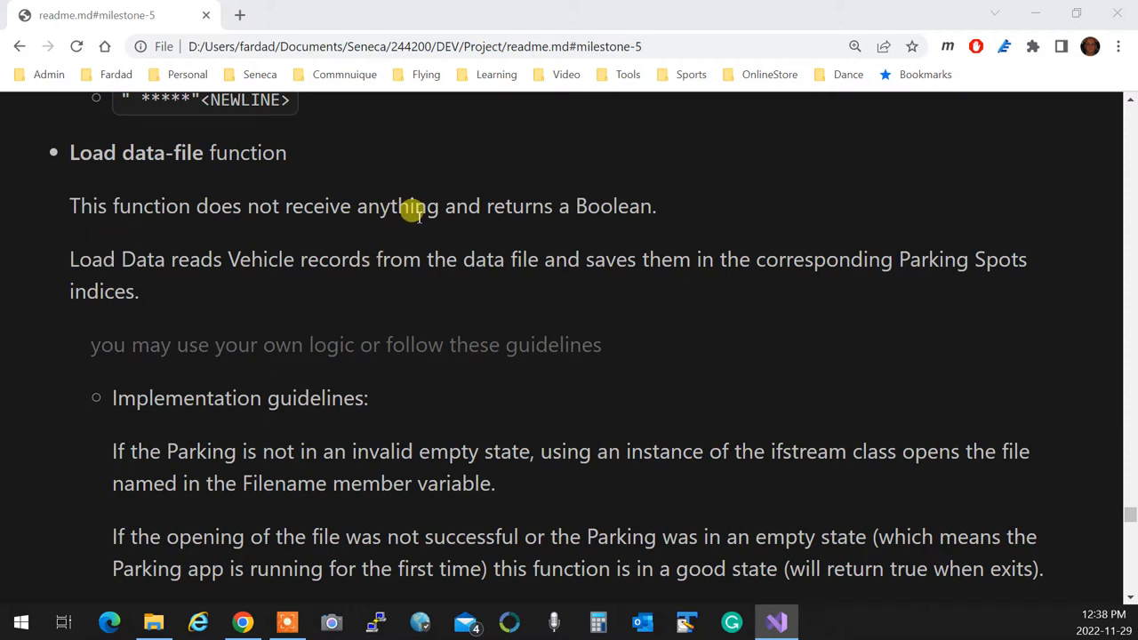
{"action": "mouse_move", "coordinate": [215, 274]}
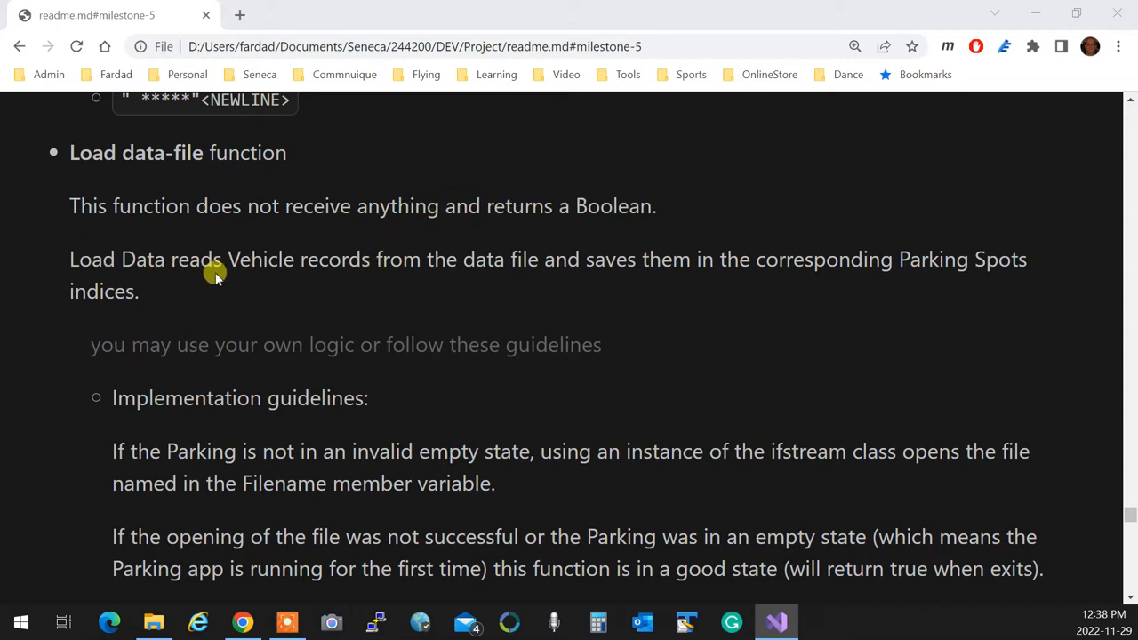
{"action": "mouse_move", "coordinate": [660, 290]}
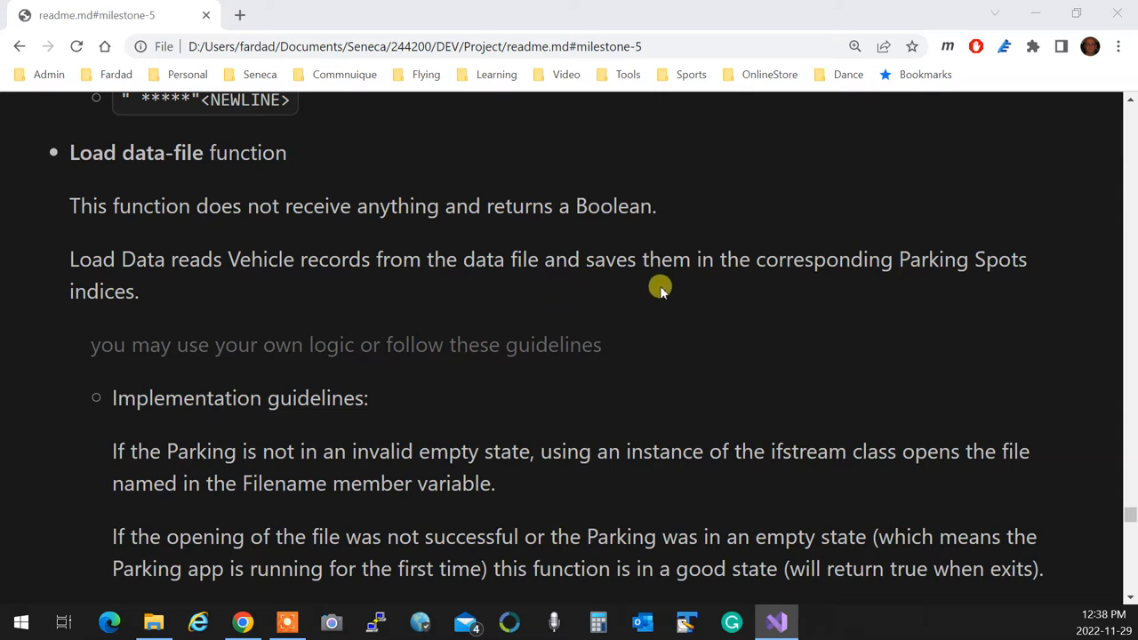
{"action": "mouse_move", "coordinate": [805, 258]}
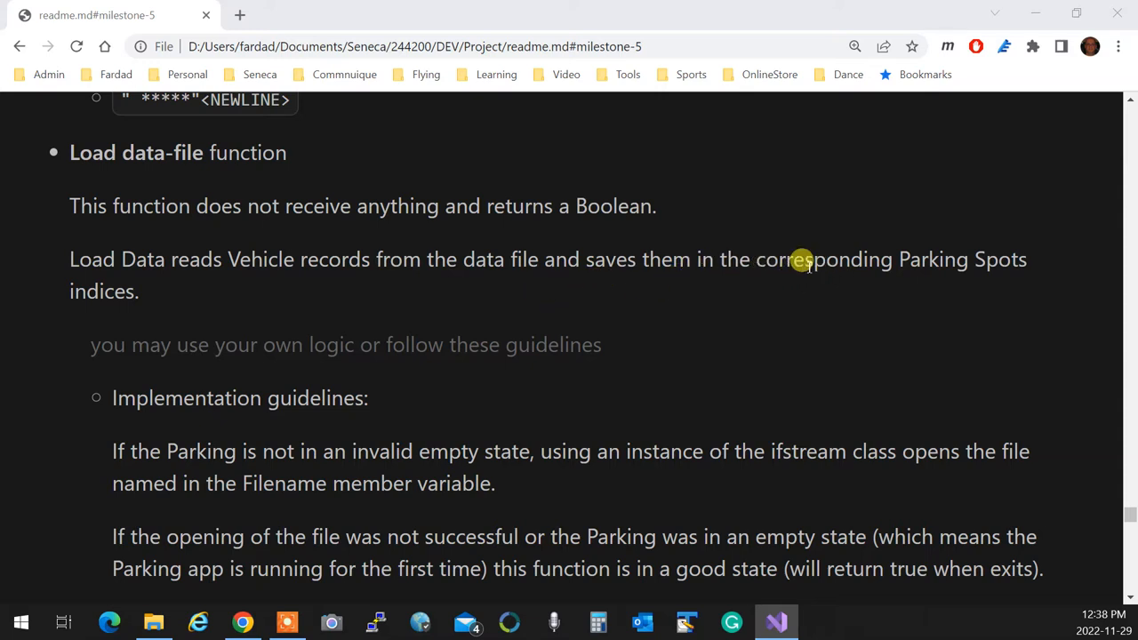
{"action": "mouse_move", "coordinate": [477, 298]}
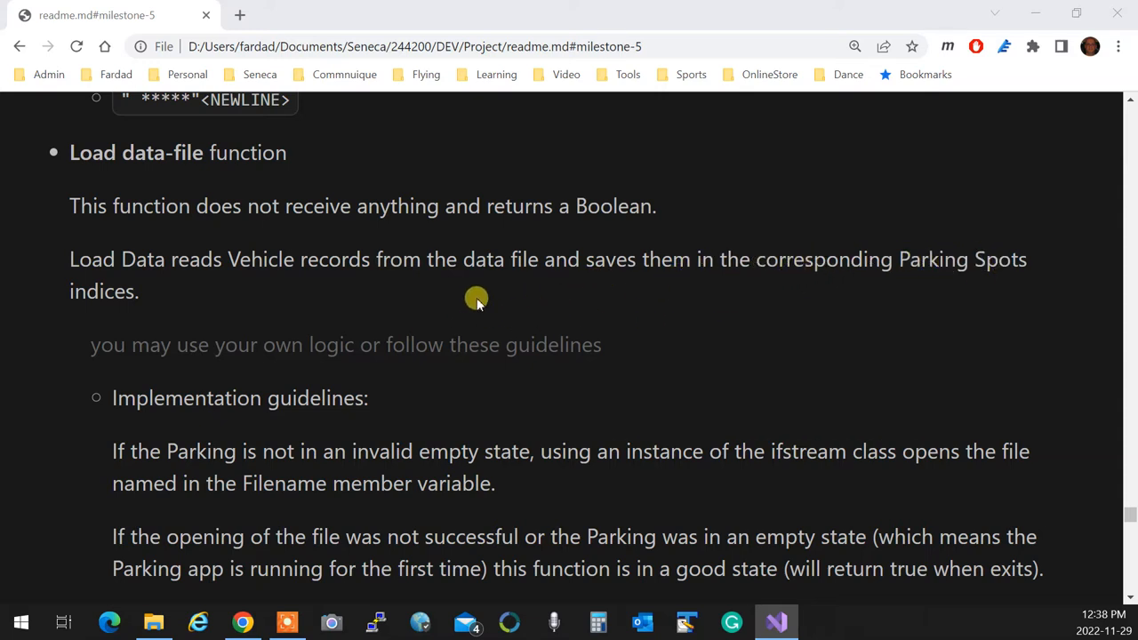
{"action": "mouse_move", "coordinate": [239, 283]}
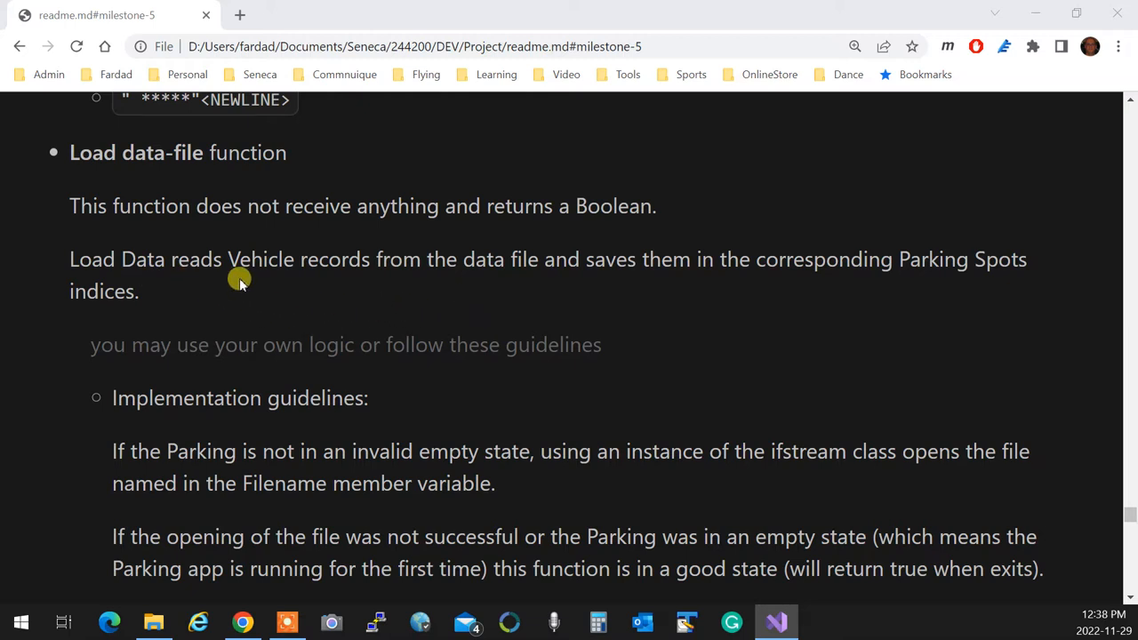
{"action": "mouse_move", "coordinate": [518, 273]}
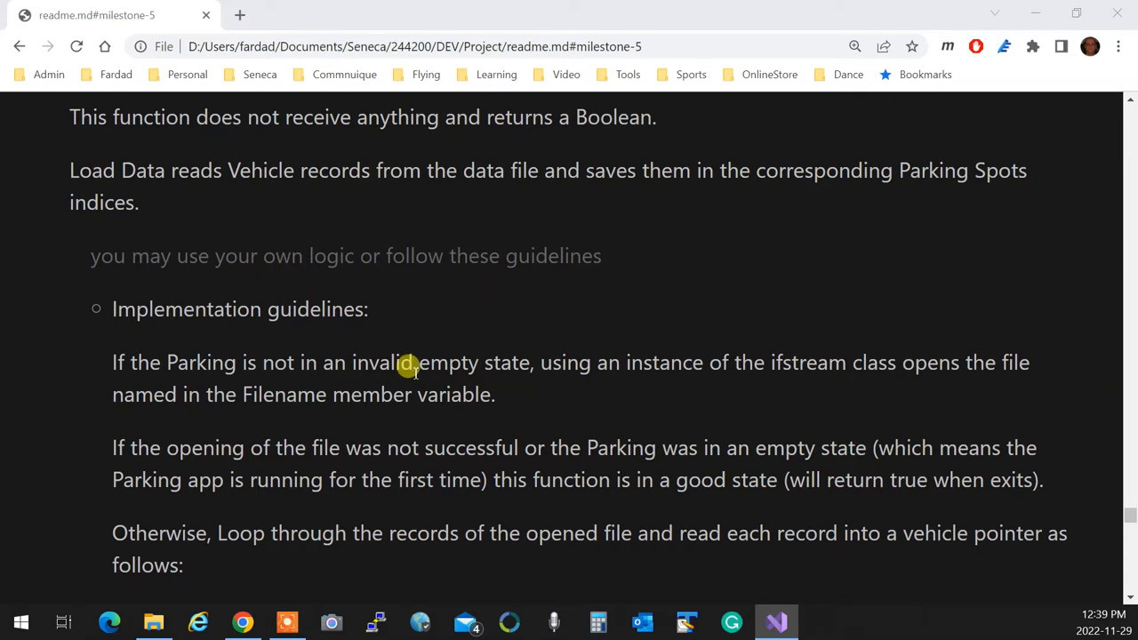
{"action": "scroll", "scroll_direction": "down", "scroll_amount": 3}
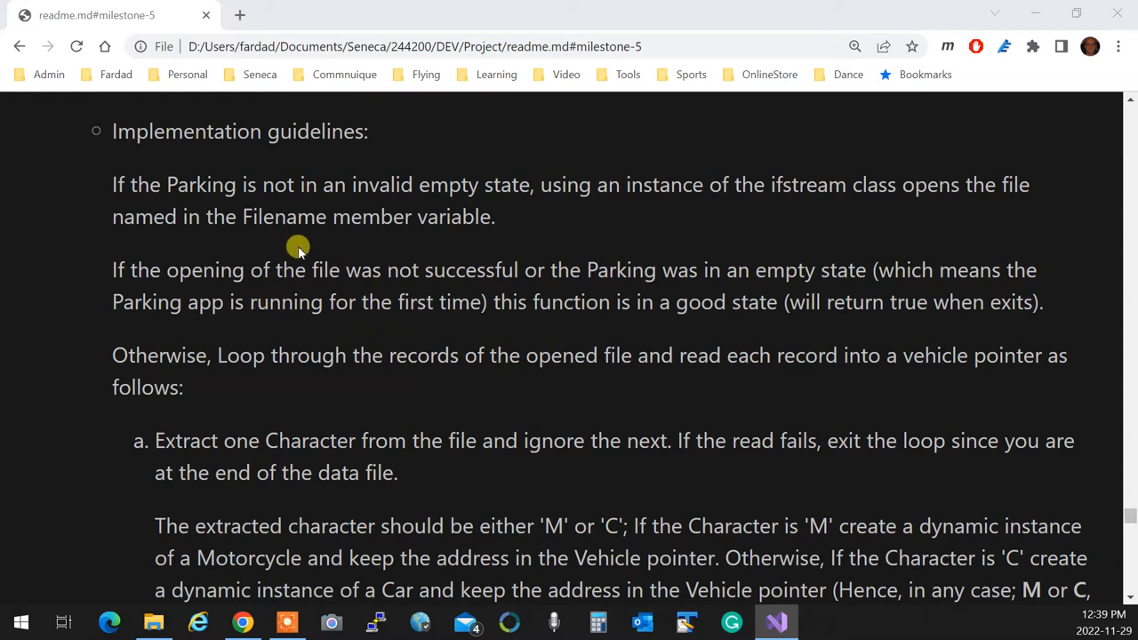
{"action": "mouse_move", "coordinate": [545, 216]}
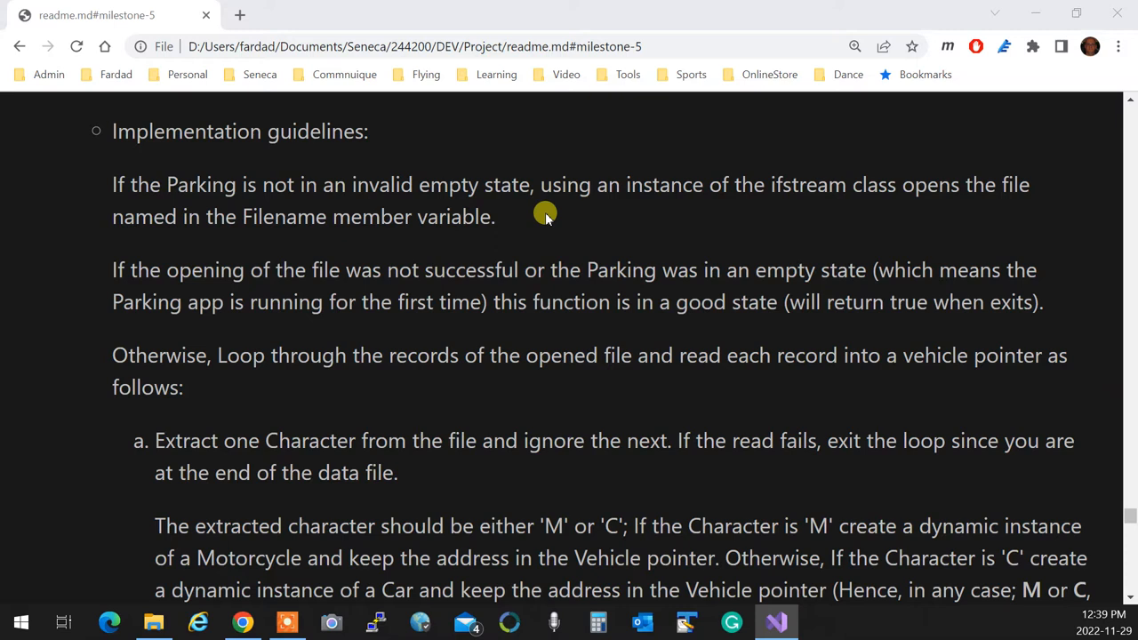
{"action": "mouse_move", "coordinate": [881, 213]}
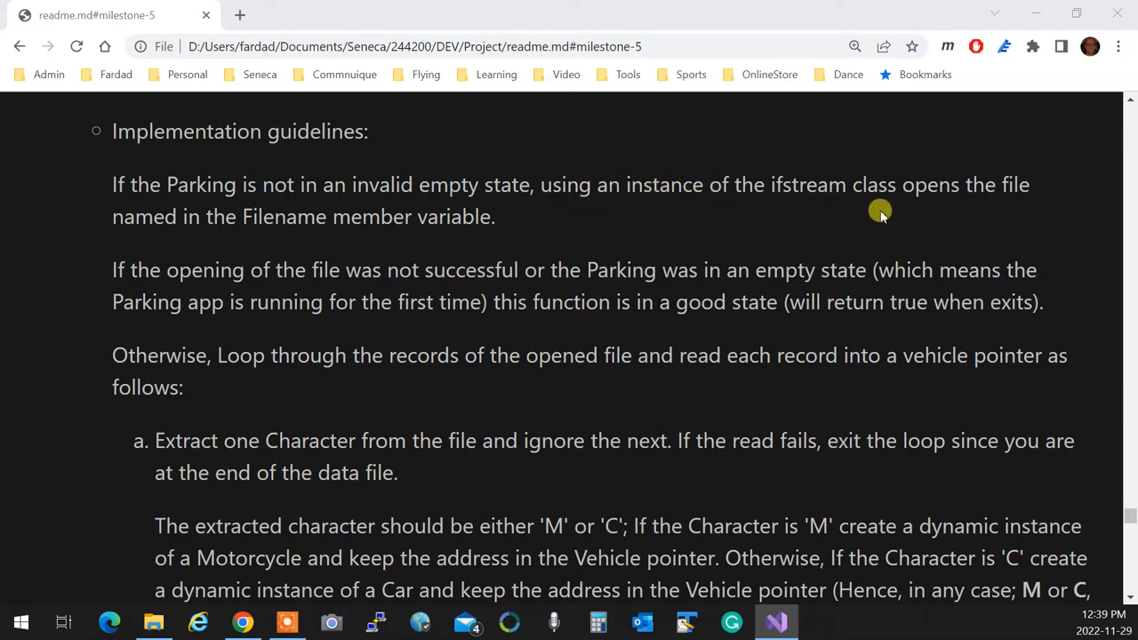
{"action": "mouse_move", "coordinate": [184, 244]}
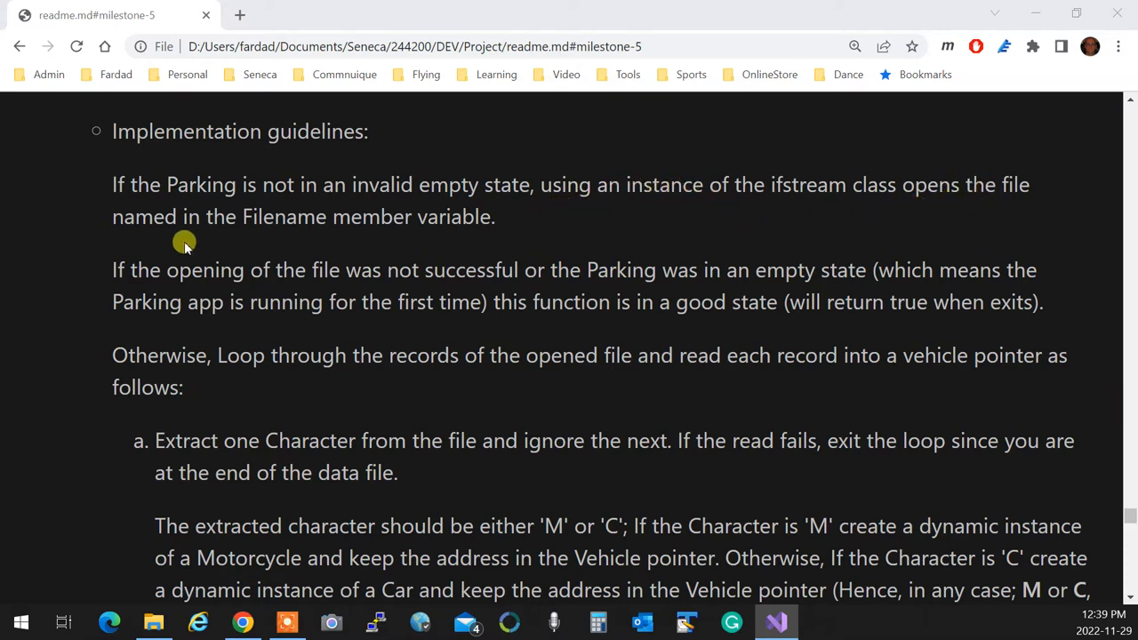
{"action": "mouse_move", "coordinate": [178, 201]}
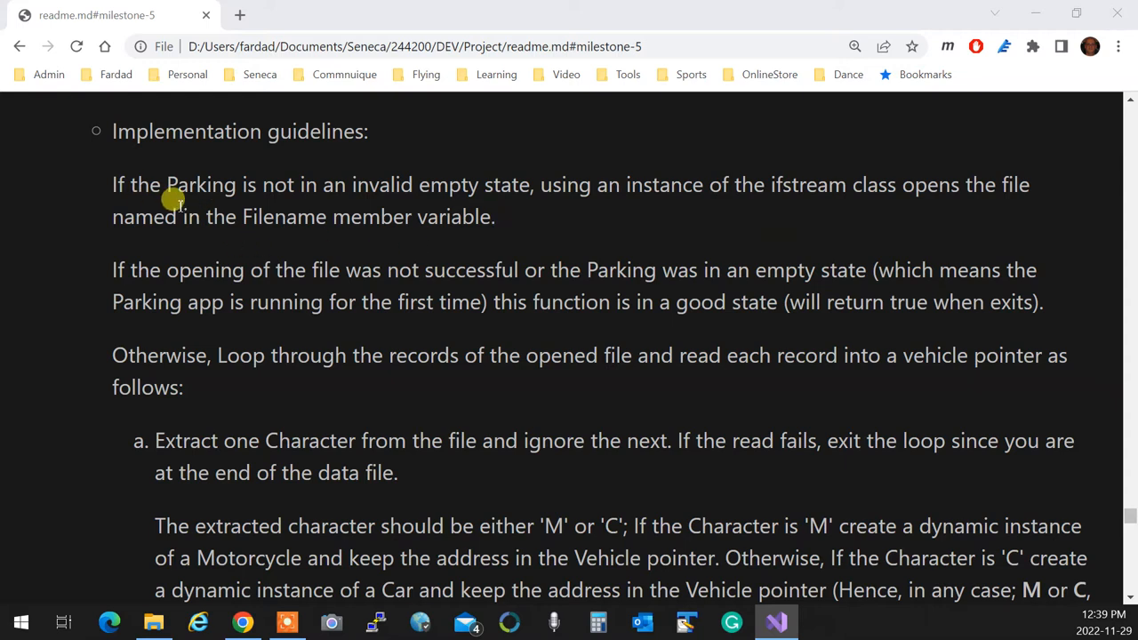
Step: Scroll slightly to show the full 'M'/'C' rule, including leaving the Vehicle pointer nullptr
{"action": "scroll", "scroll_direction": "down", "scroll_amount": 3}
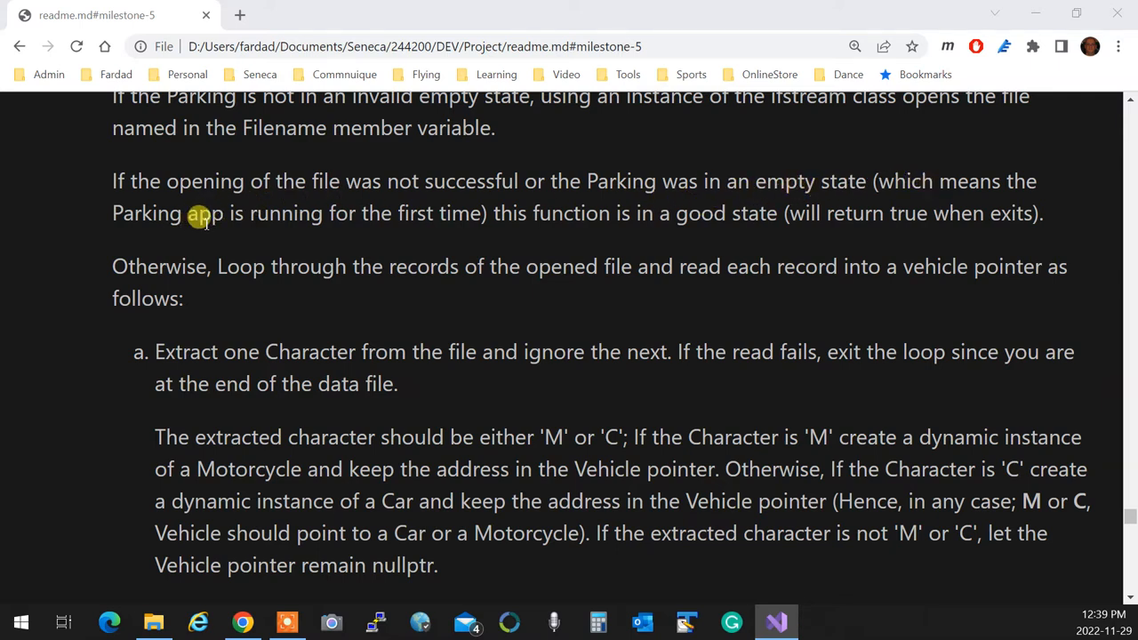
{"action": "mouse_move", "coordinate": [470, 214]}
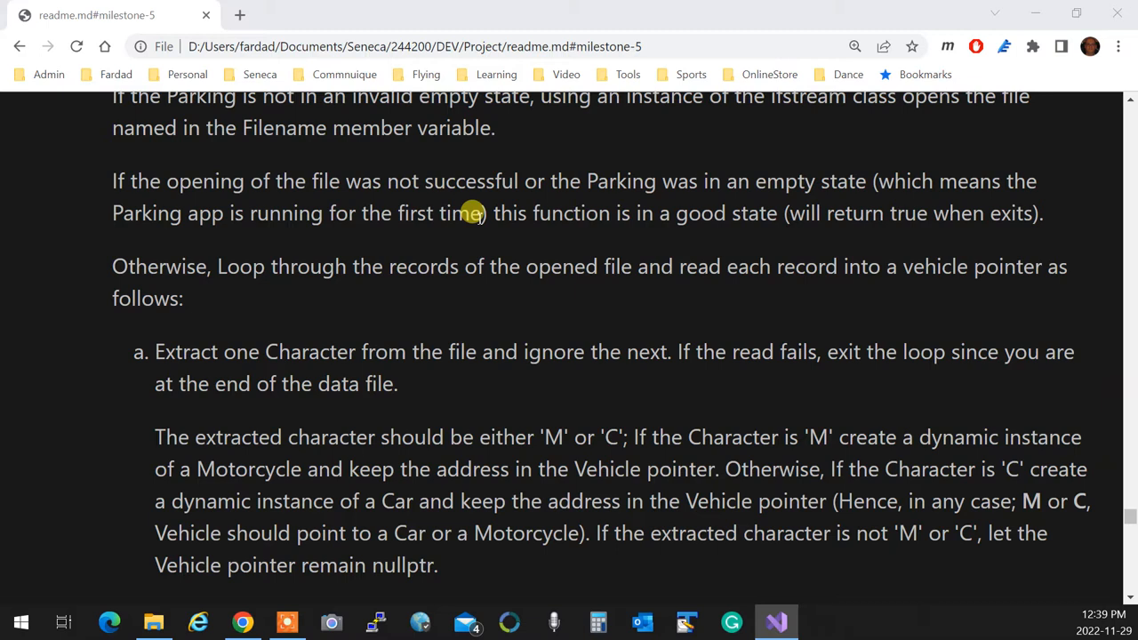
{"action": "mouse_move", "coordinate": [336, 225]}
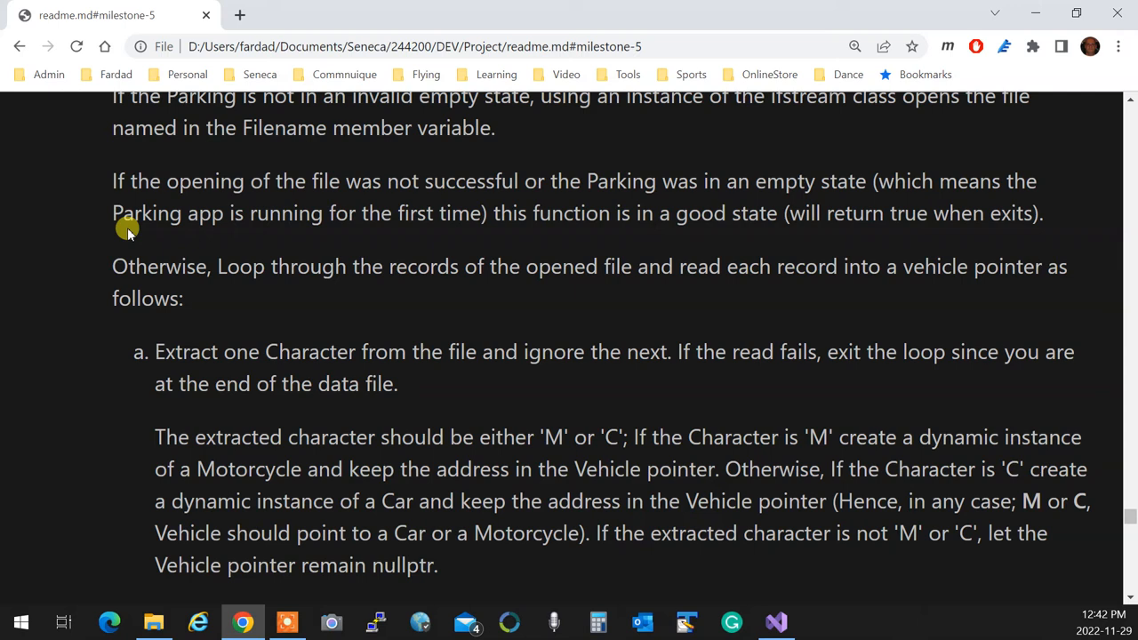
{"action": "mouse_move", "coordinate": [365, 451]}
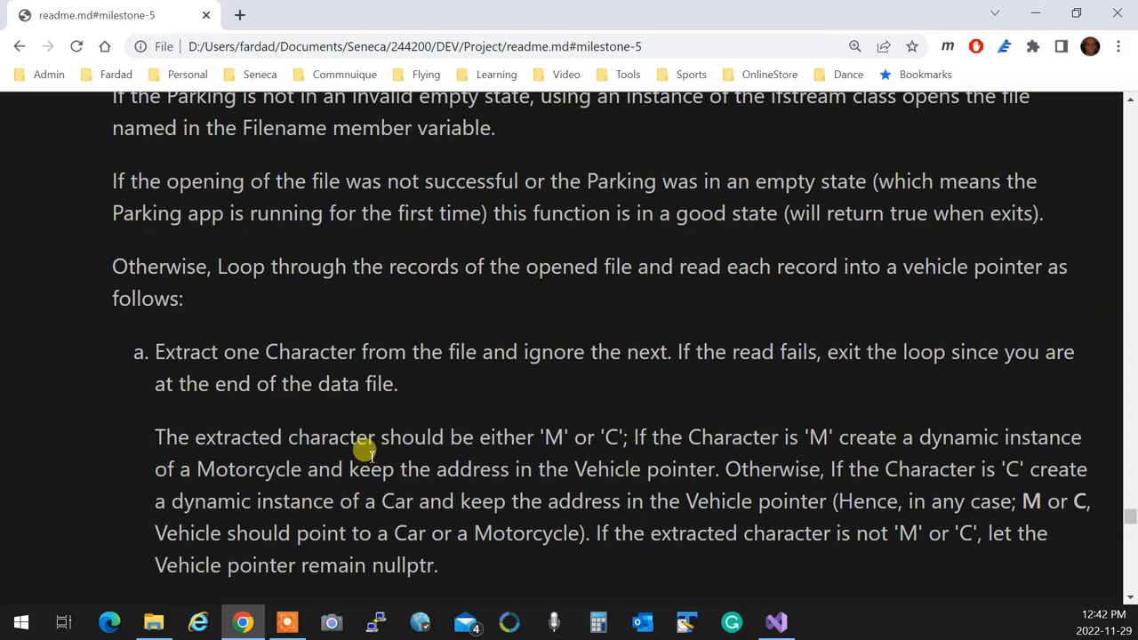
Step: Scroll past step b and the loop notes to the Save data-file function guidelines
{"action": "scroll", "scroll_direction": "down", "scroll_amount": 3}
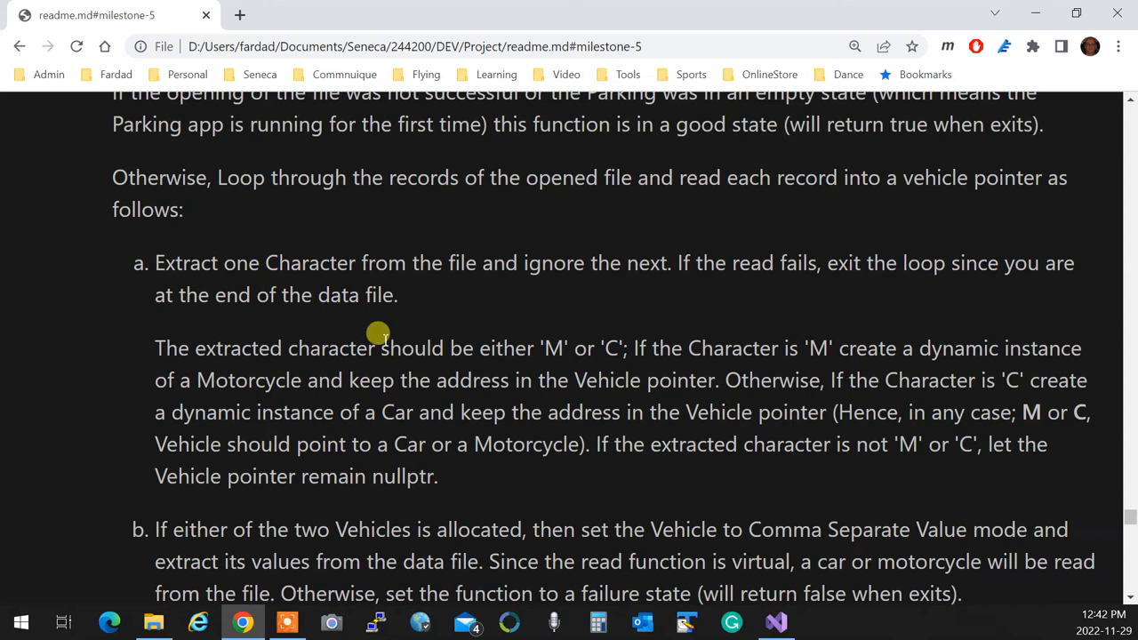
{"action": "left_click", "coordinate": [776, 622]}
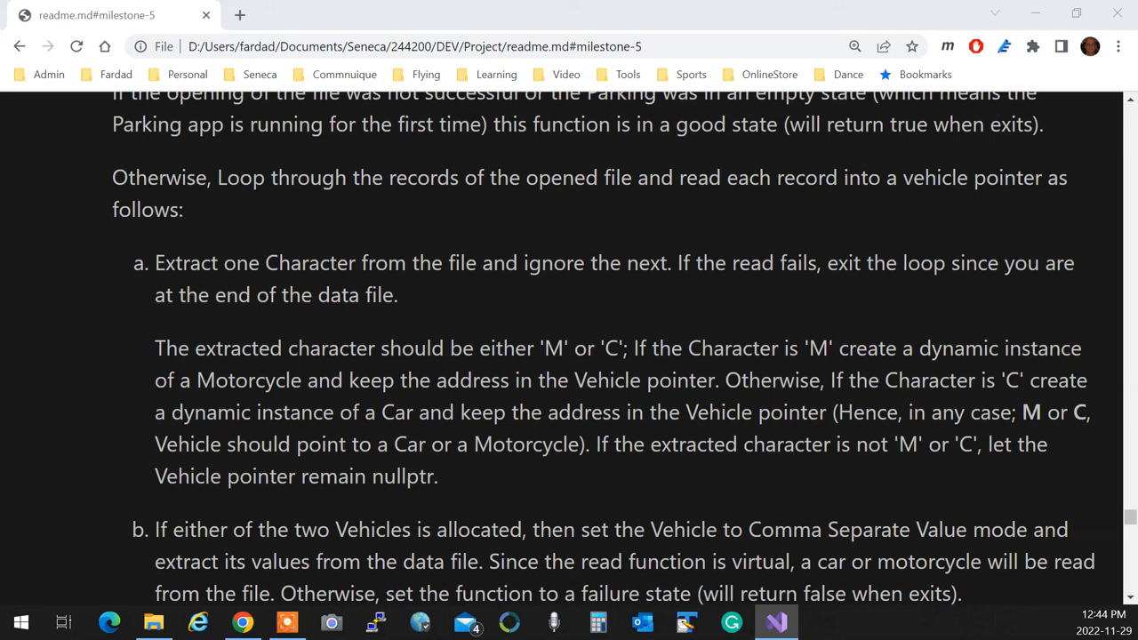
{"action": "mouse_move", "coordinate": [928, 366]}
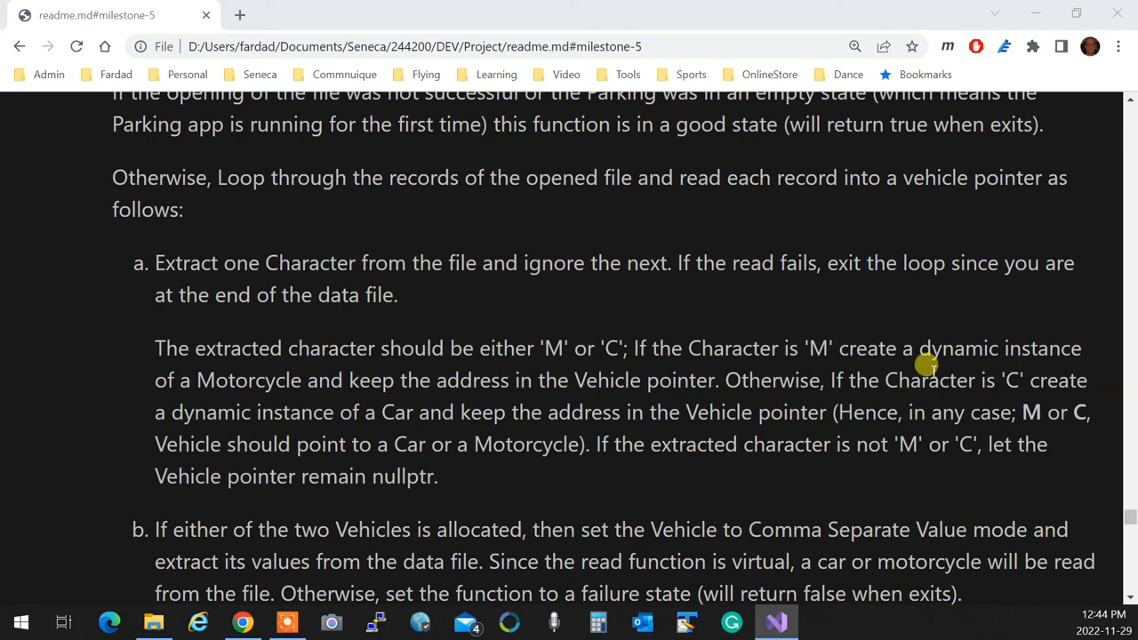
{"action": "scroll", "scroll_direction": "down", "scroll_amount": 3}
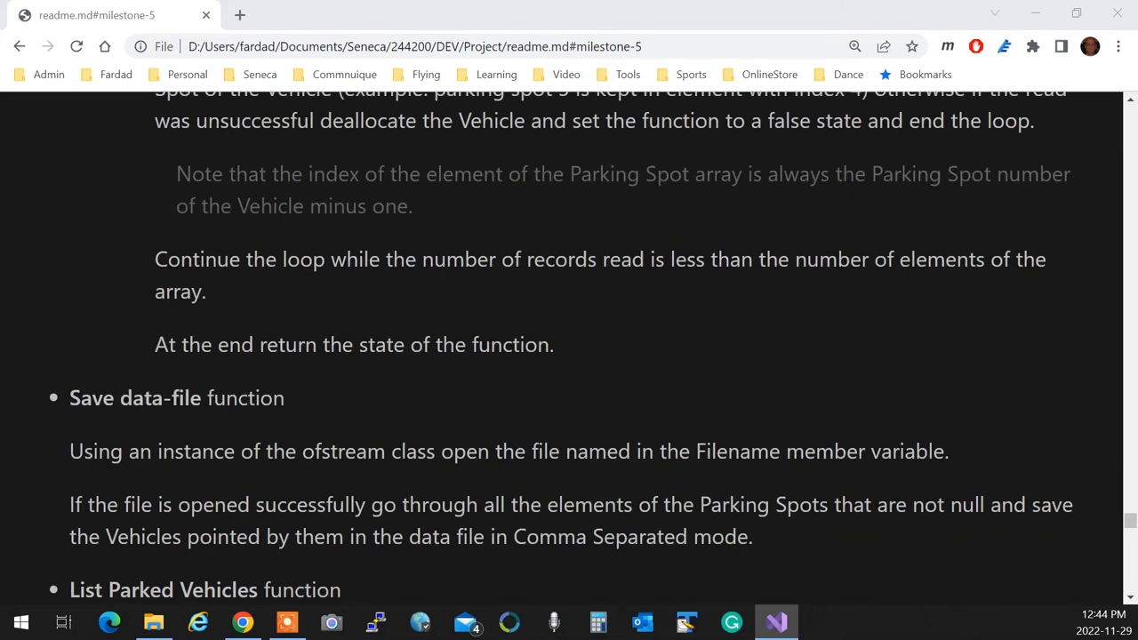